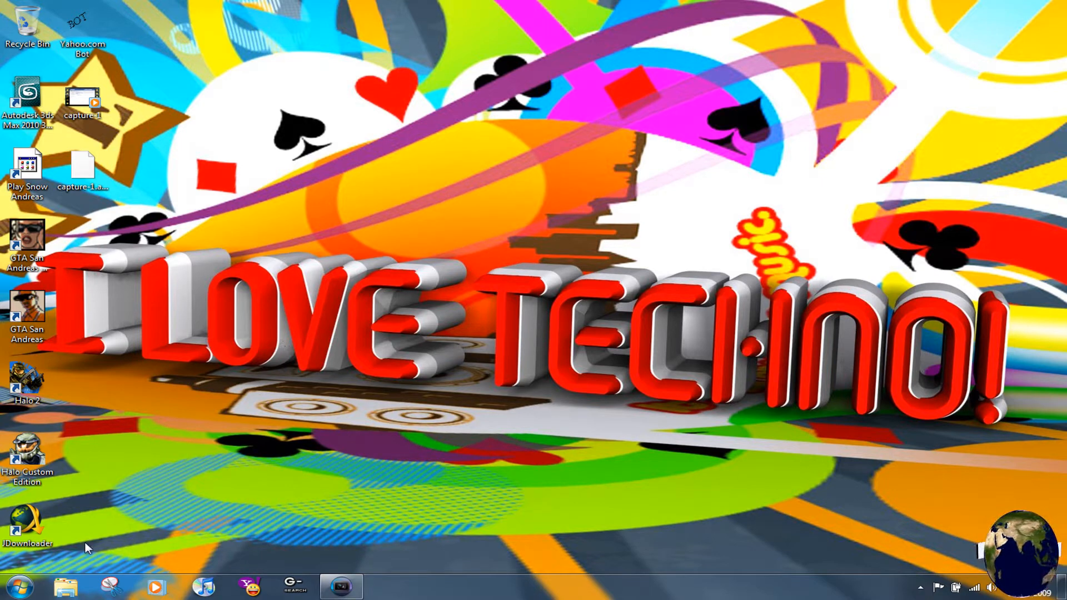
mouse_move(253, 473)
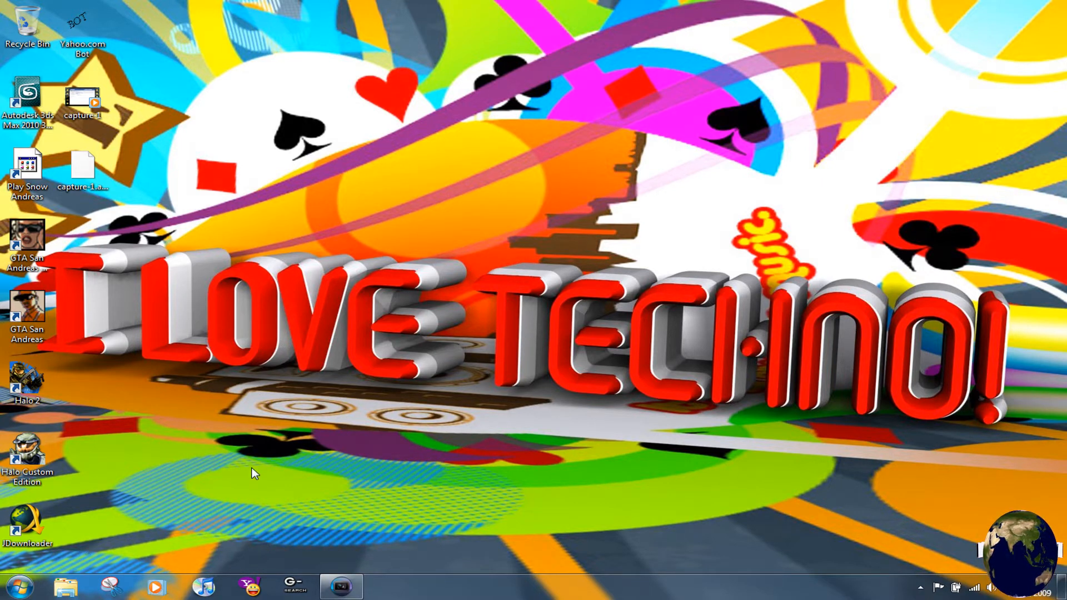
Step: Restore the Vegas Pro project window from the taskbar
click(342, 587)
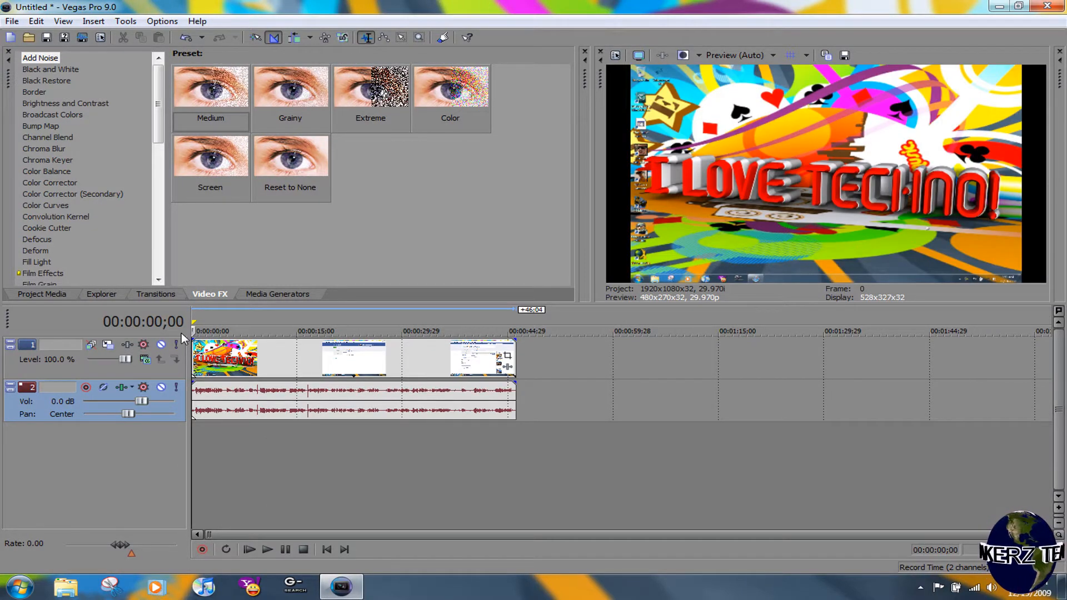
Step: Render the project's soundtrack as MP3 Audio to the Desktop as Untitled.mp3
click(17, 20)
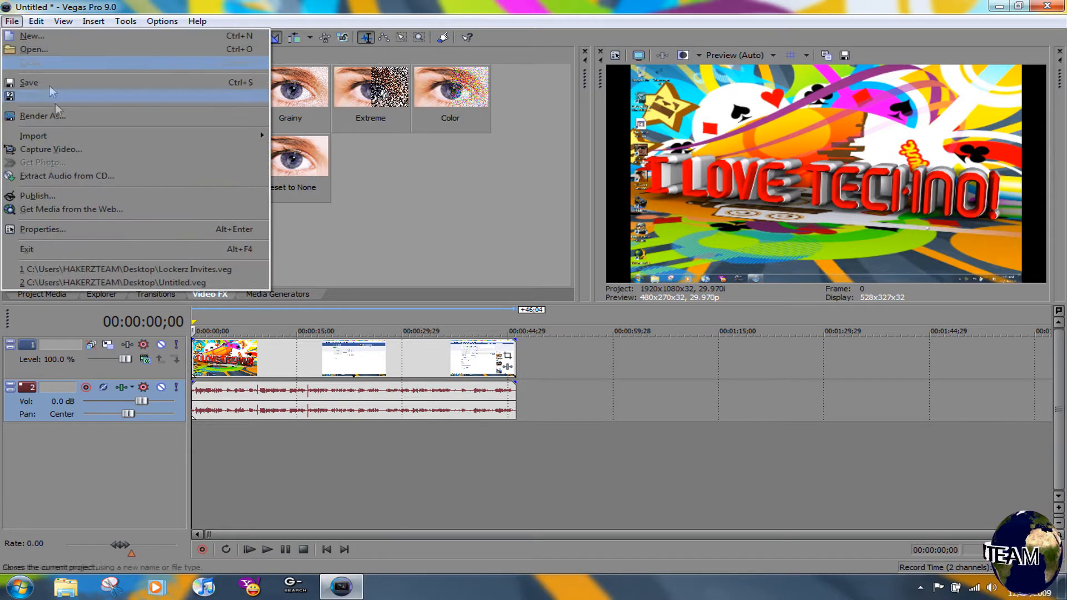
click(42, 115)
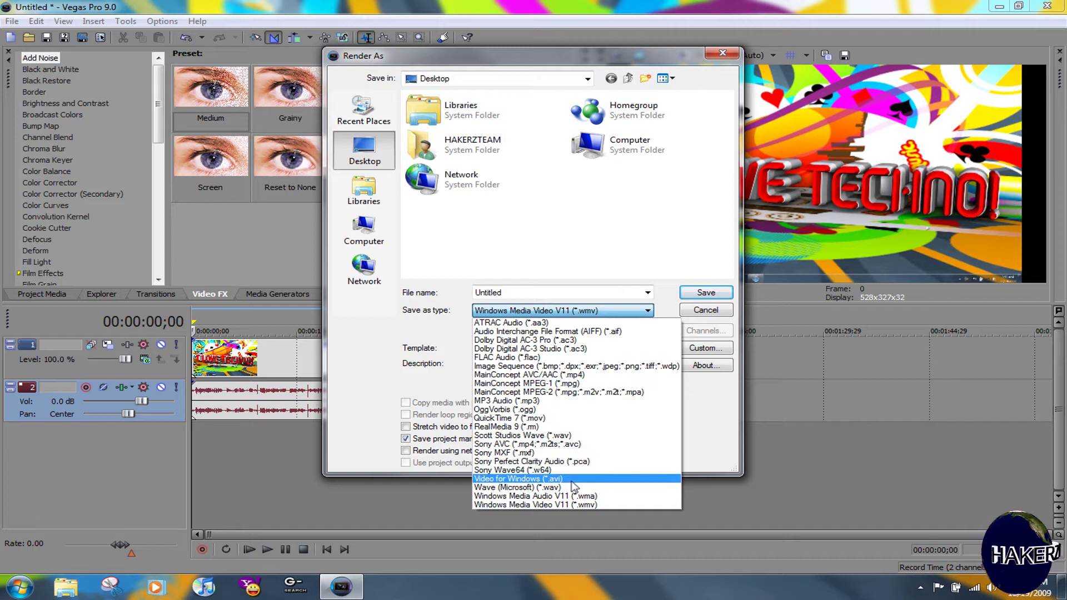
mouse_move(570, 421)
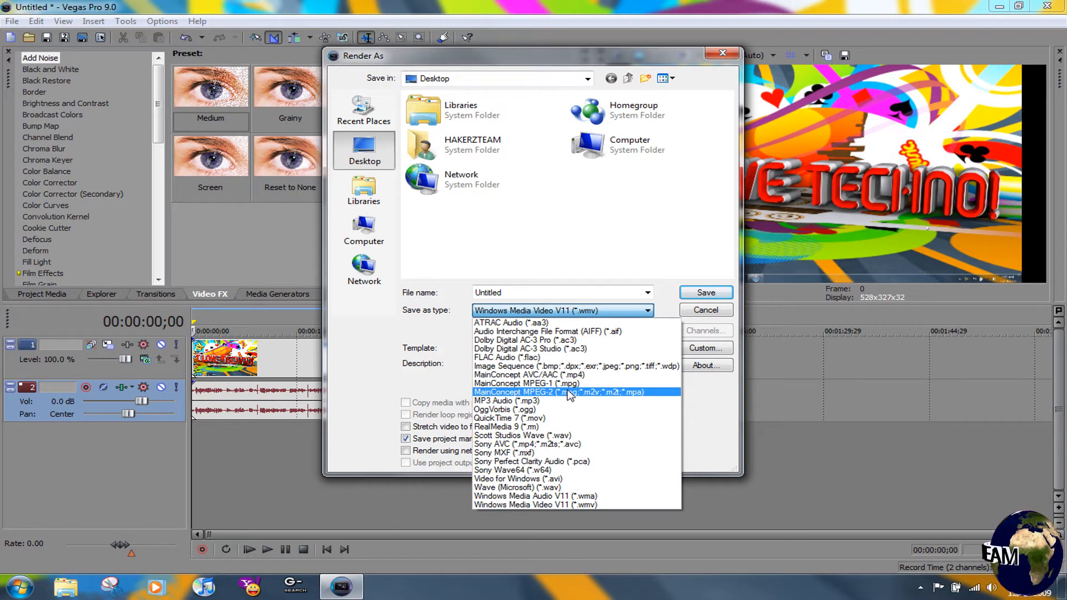
click(504, 400)
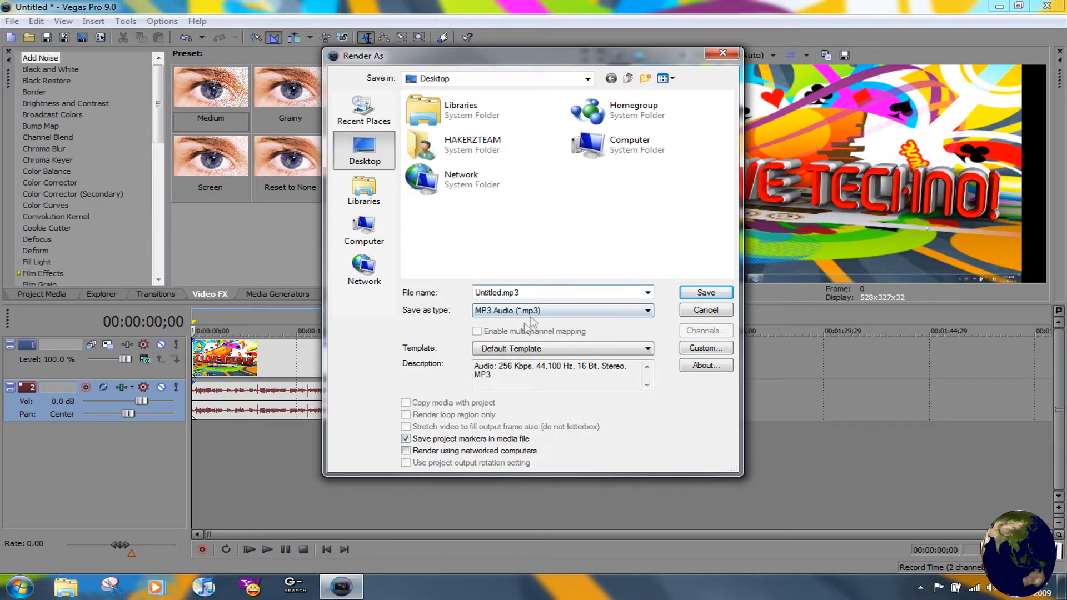
click(706, 292)
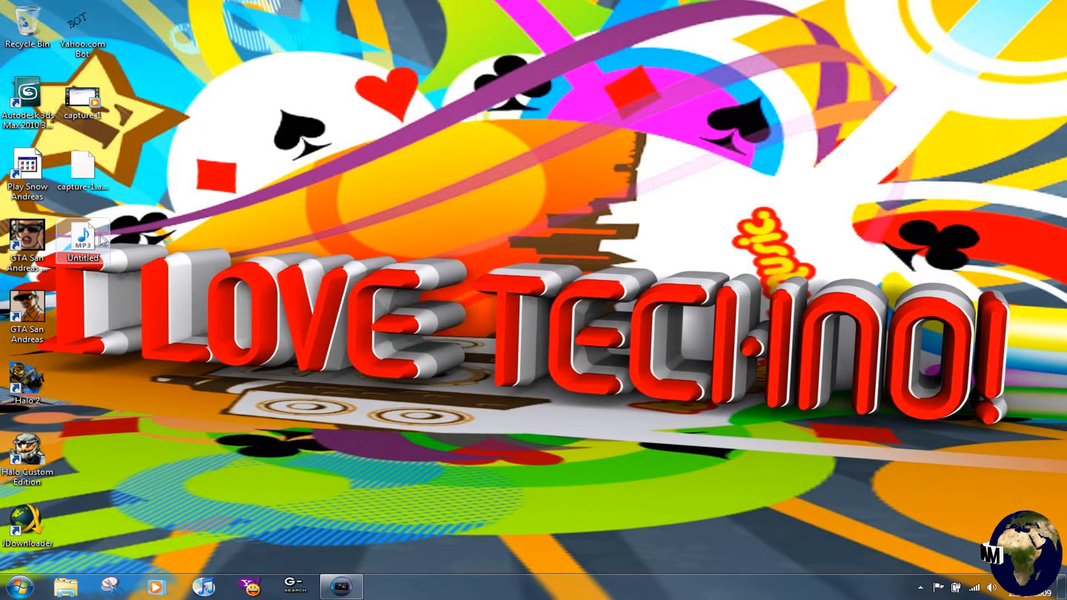
Step: Launch Audacity from the Start menu search by typing 'aud'
click(15, 584)
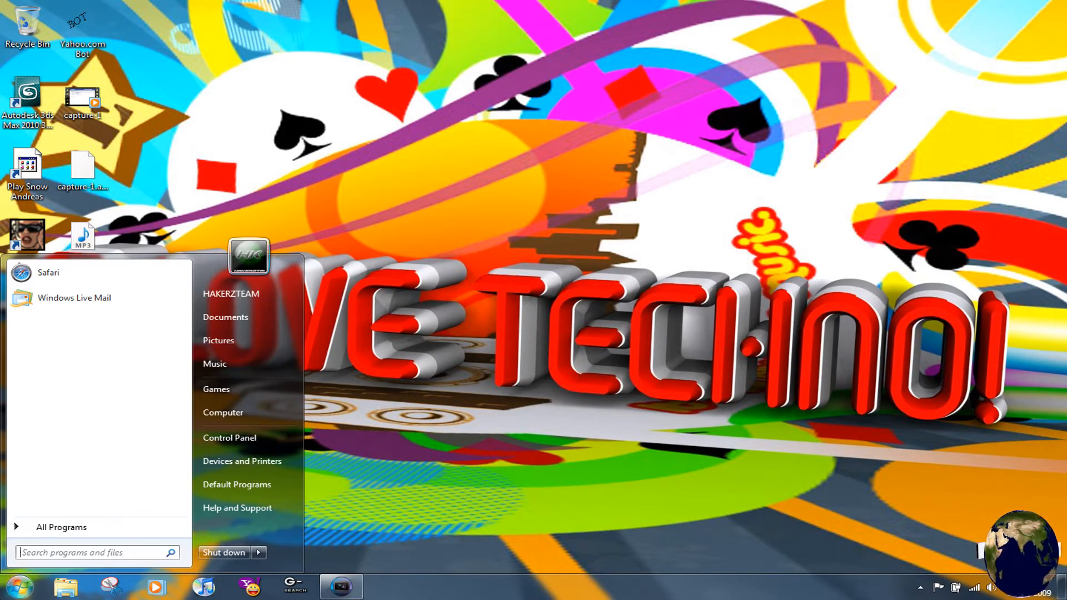
text(aud)
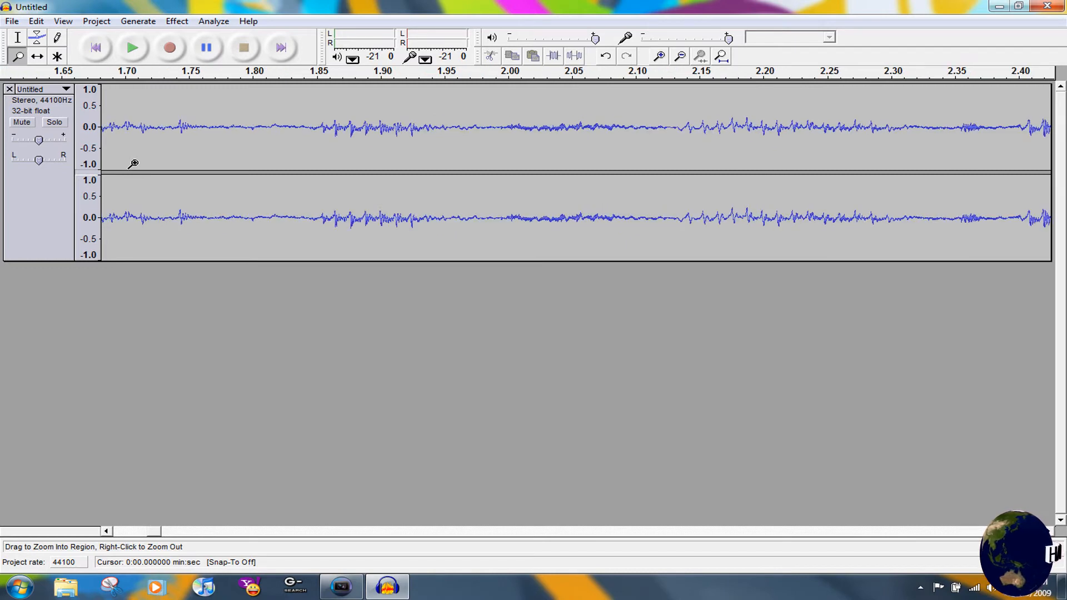
Step: Capture a noise profile in Noise Removal from a quiet noise-only stretch of the track
click(16, 38)
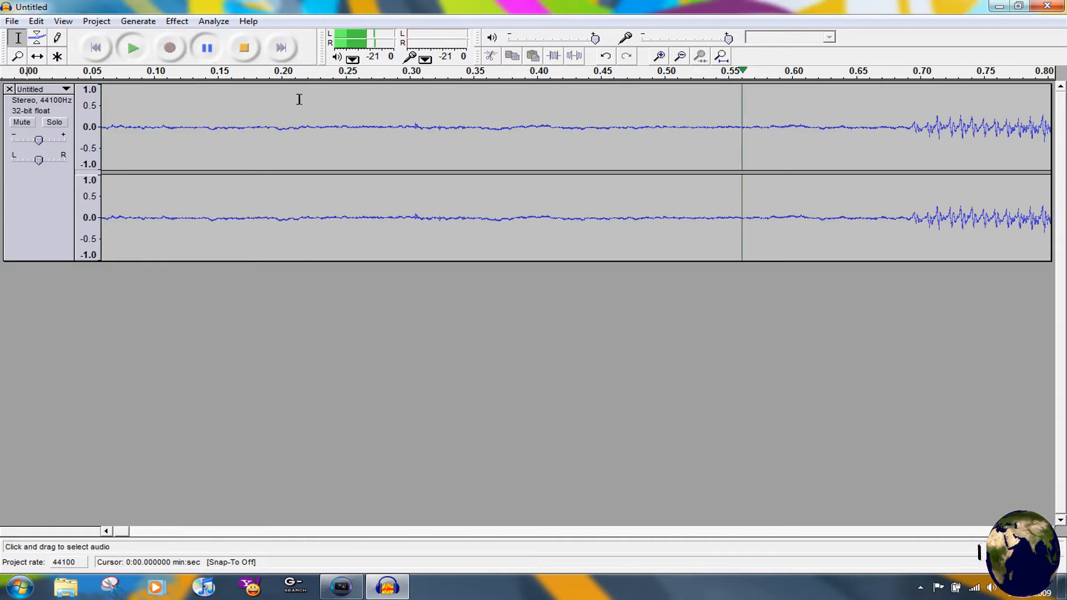
drag(230, 129, 531, 129)
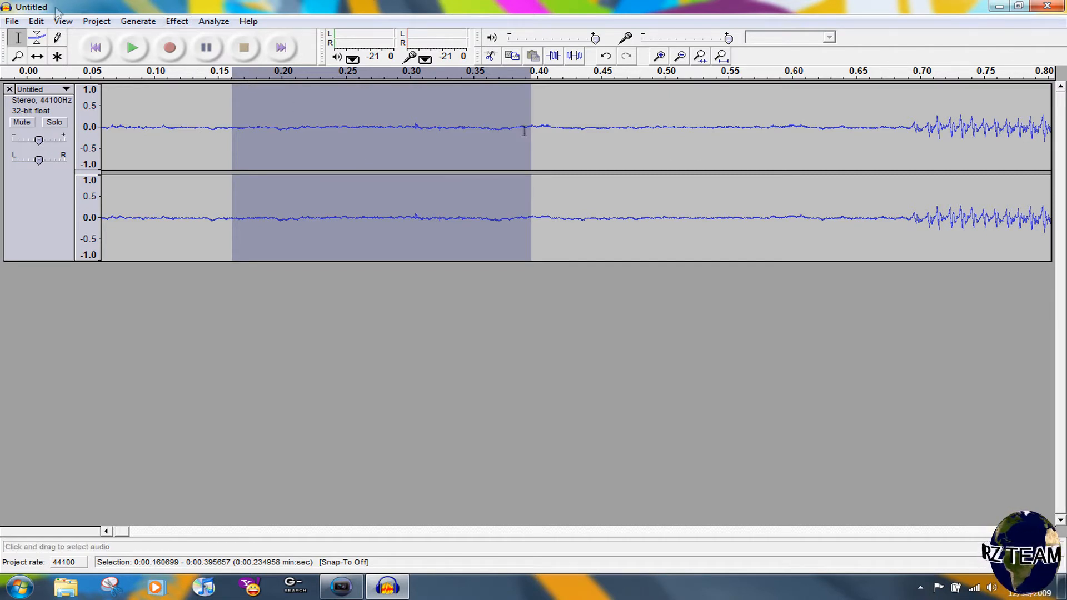
click(175, 22)
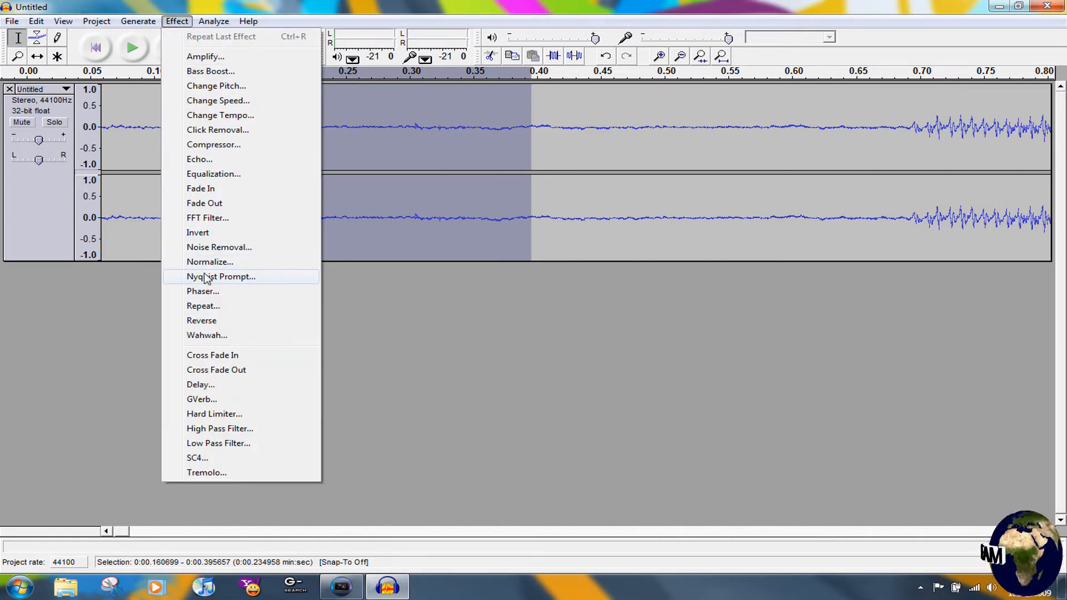
click(219, 247)
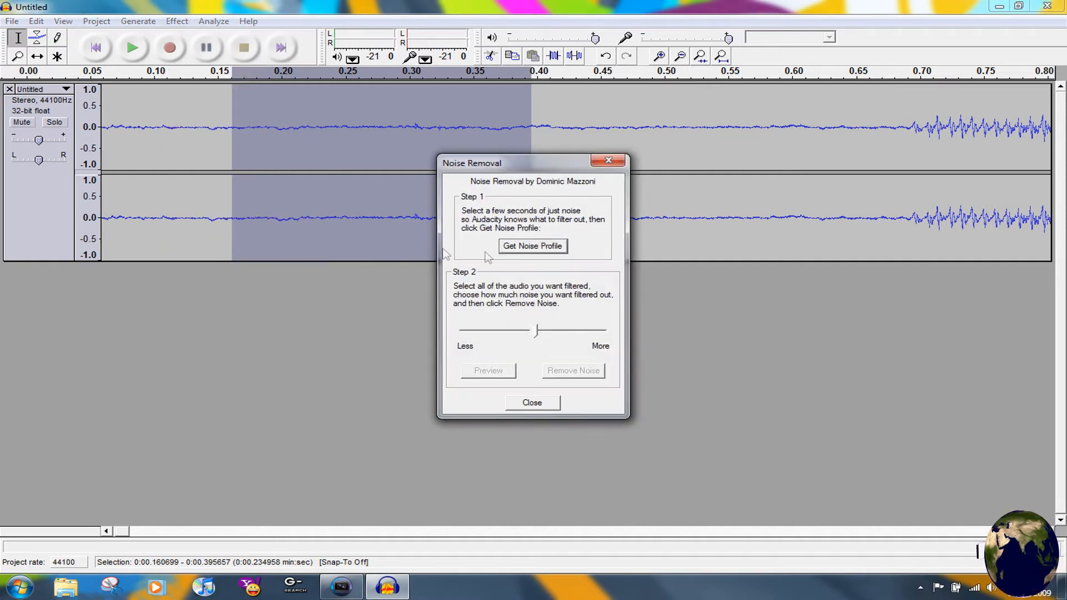
mouse_move(518, 251)
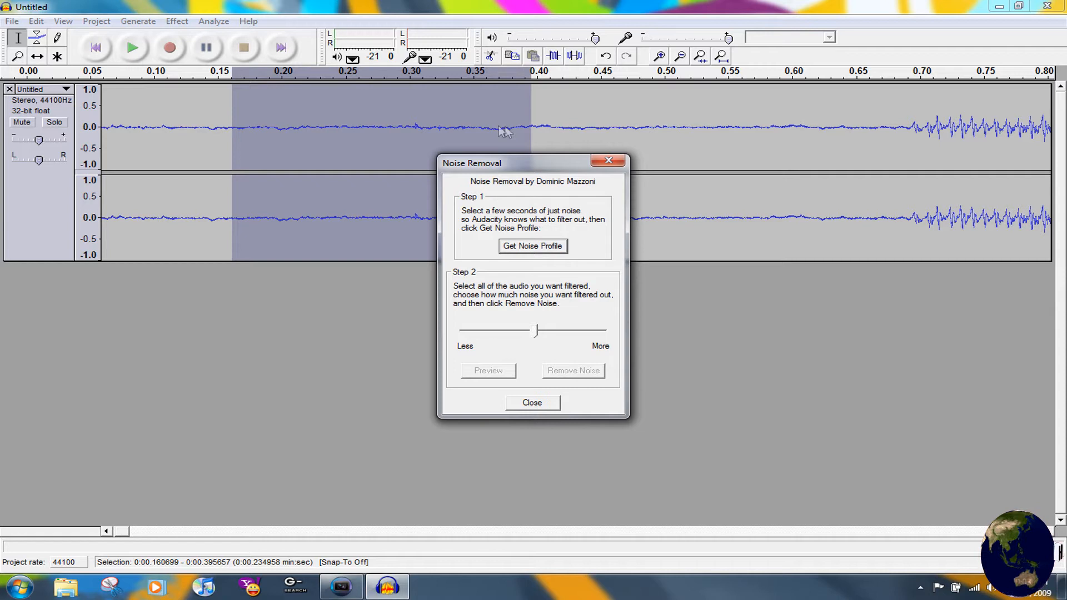
click(532, 403)
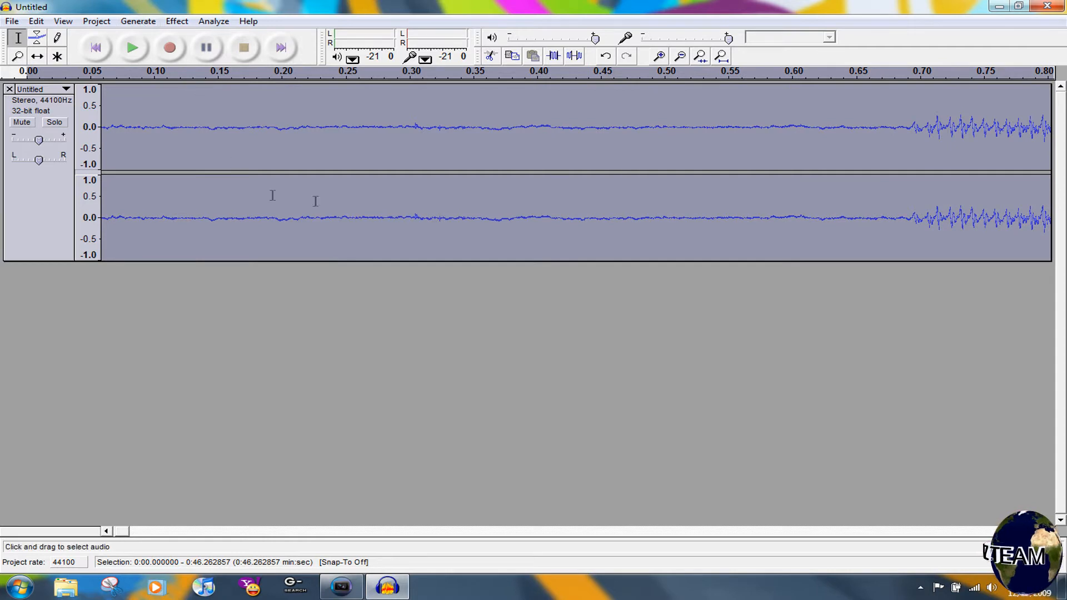
Step: Apply Noise Removal to the whole recording at the lowest reduction amount after previewing it
click(175, 21)
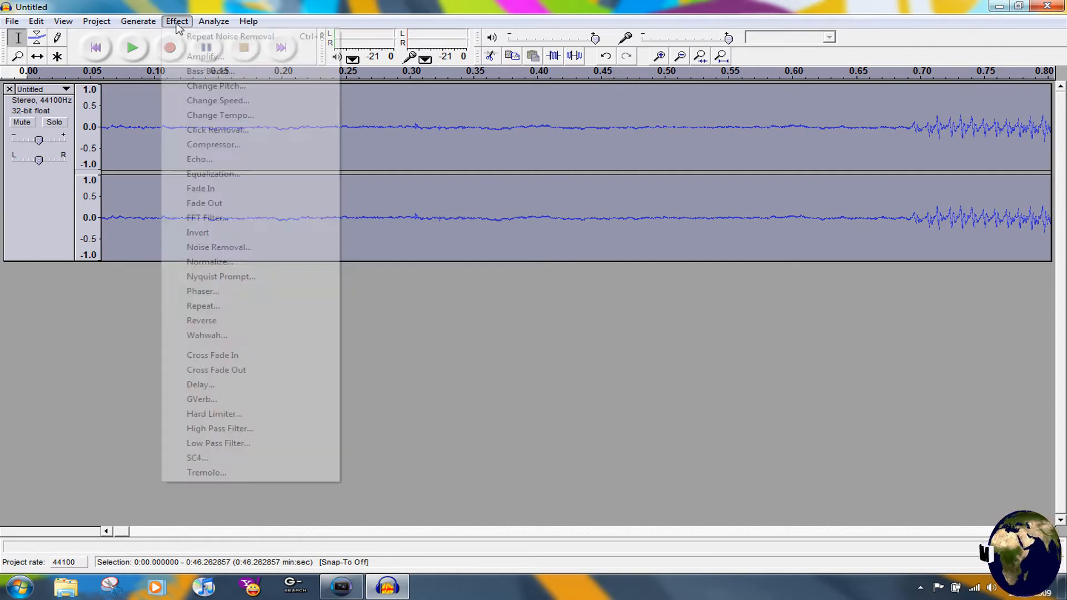
click(219, 246)
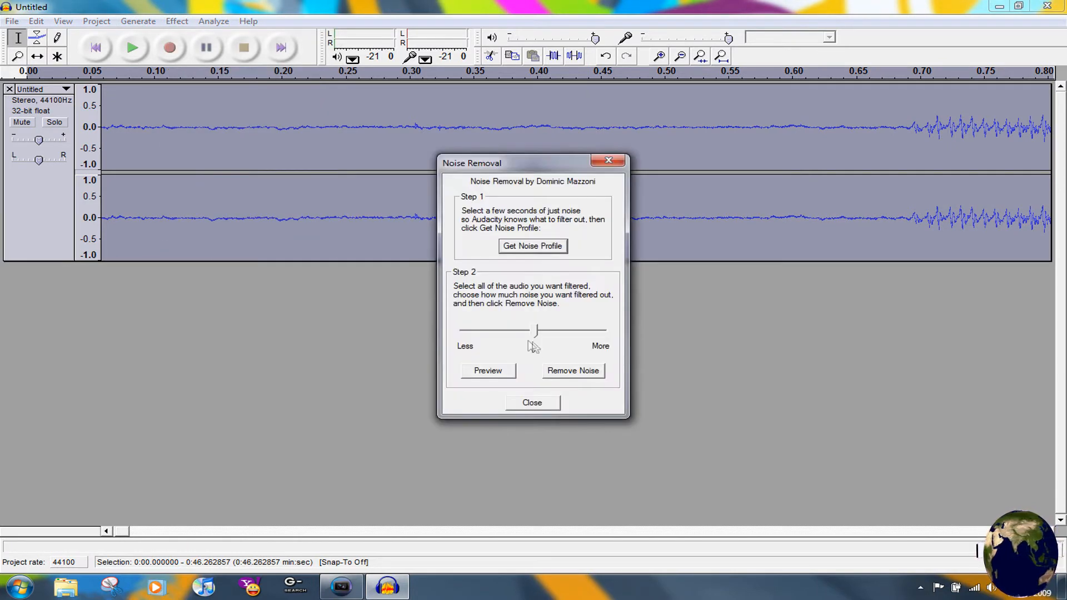
mouse_move(577, 313)
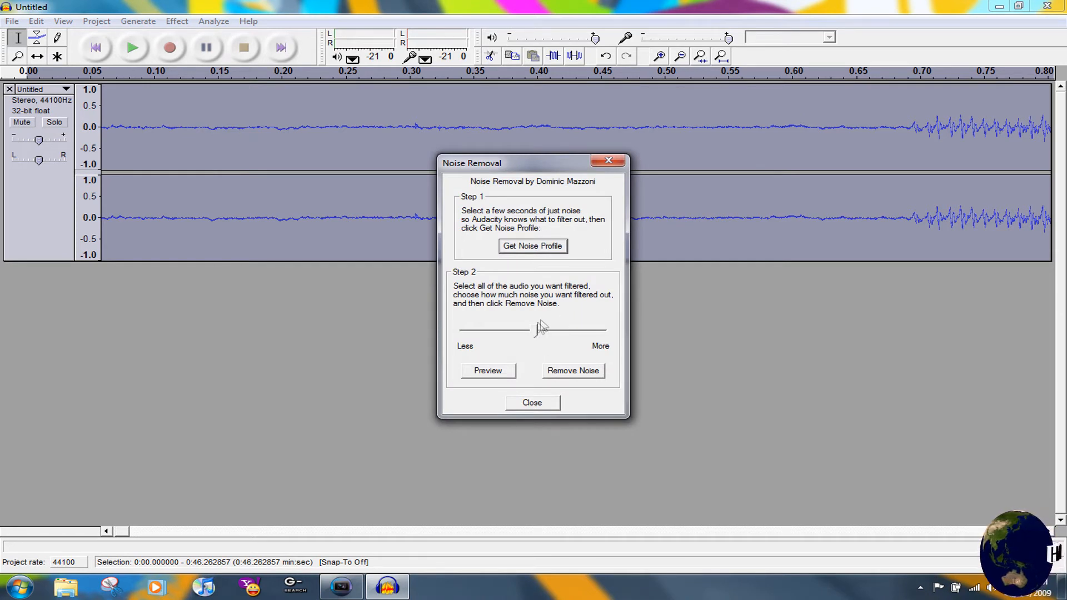
drag(541, 330, 466, 330)
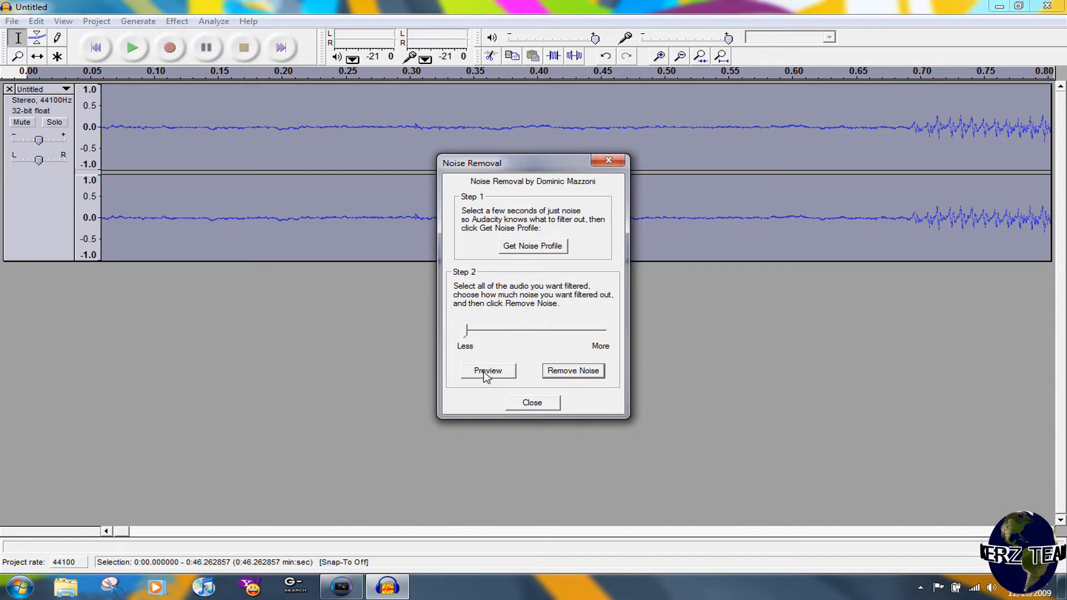
mouse_move(465, 352)
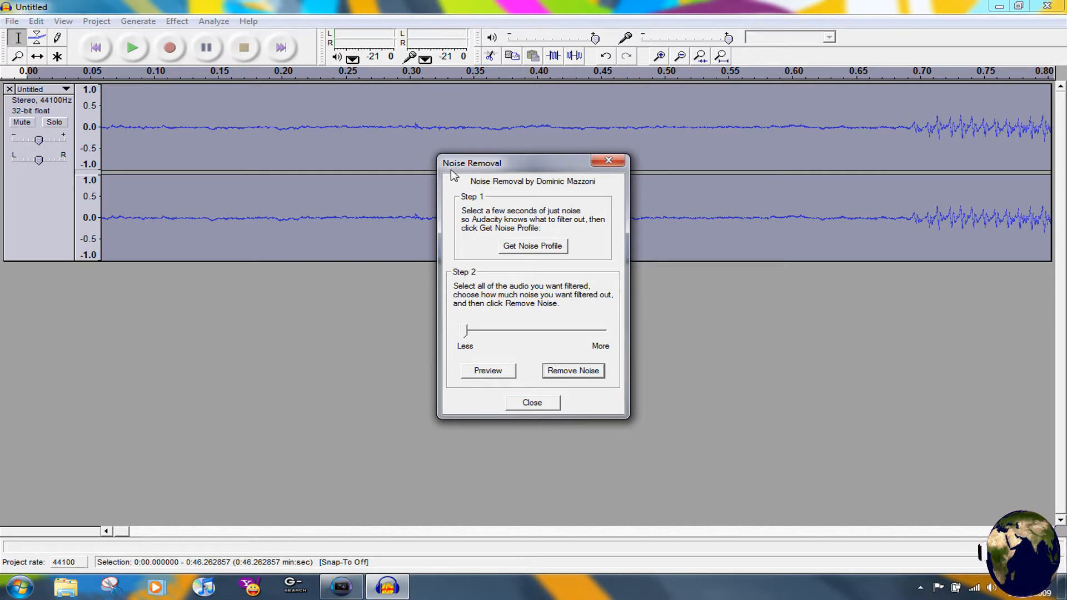
mouse_move(340, 349)
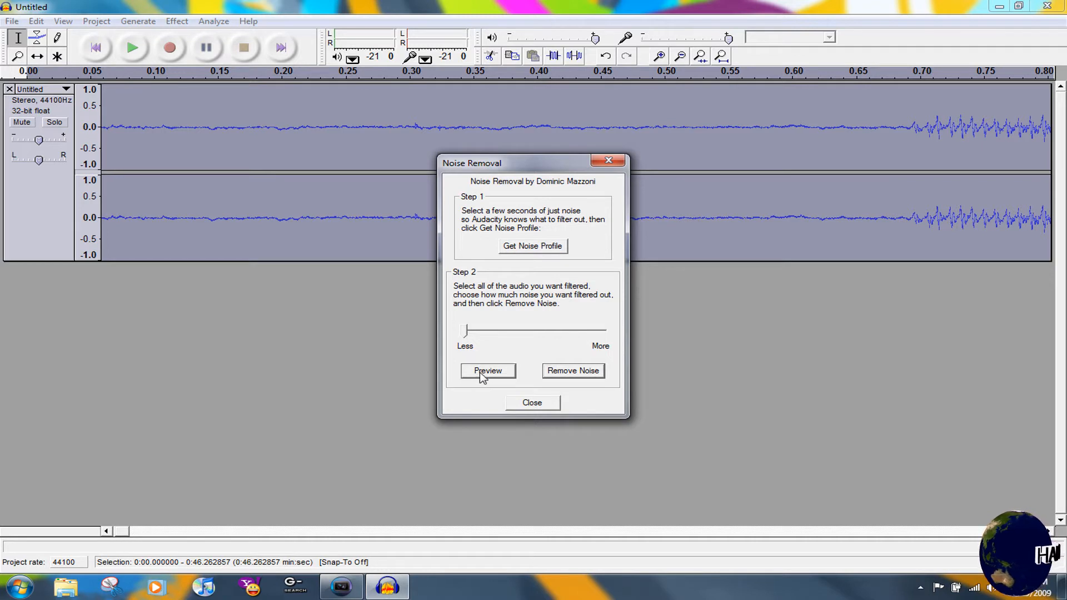
click(488, 371)
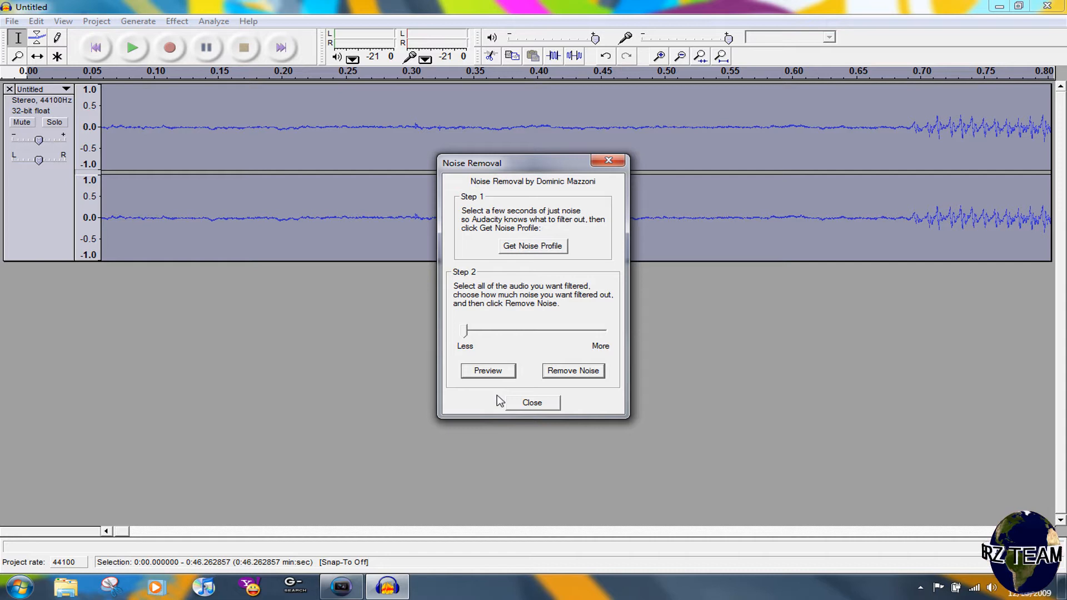
mouse_move(488, 176)
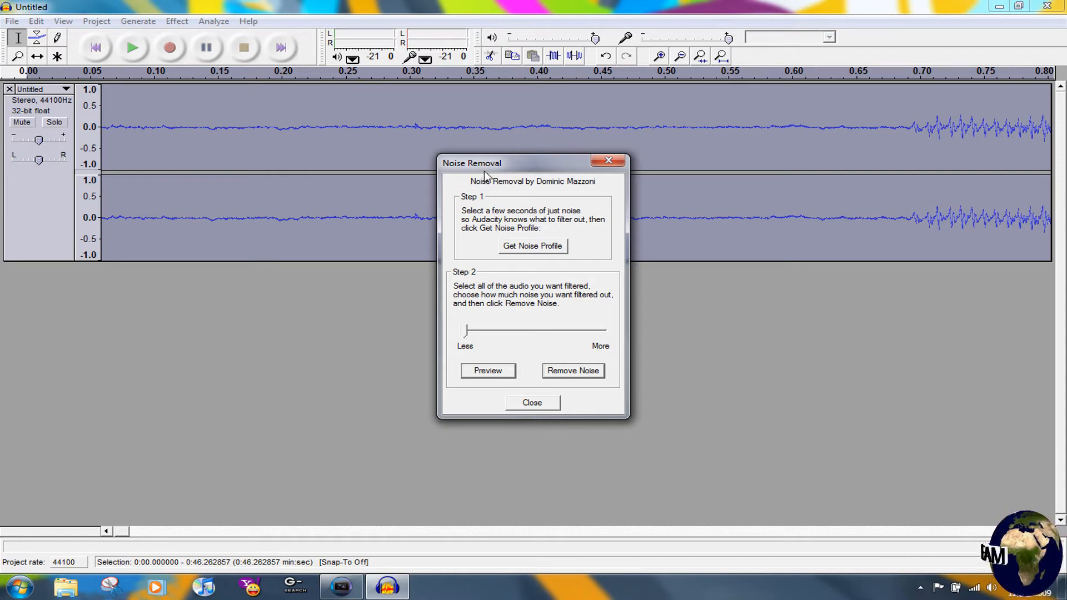
mouse_move(492, 175)
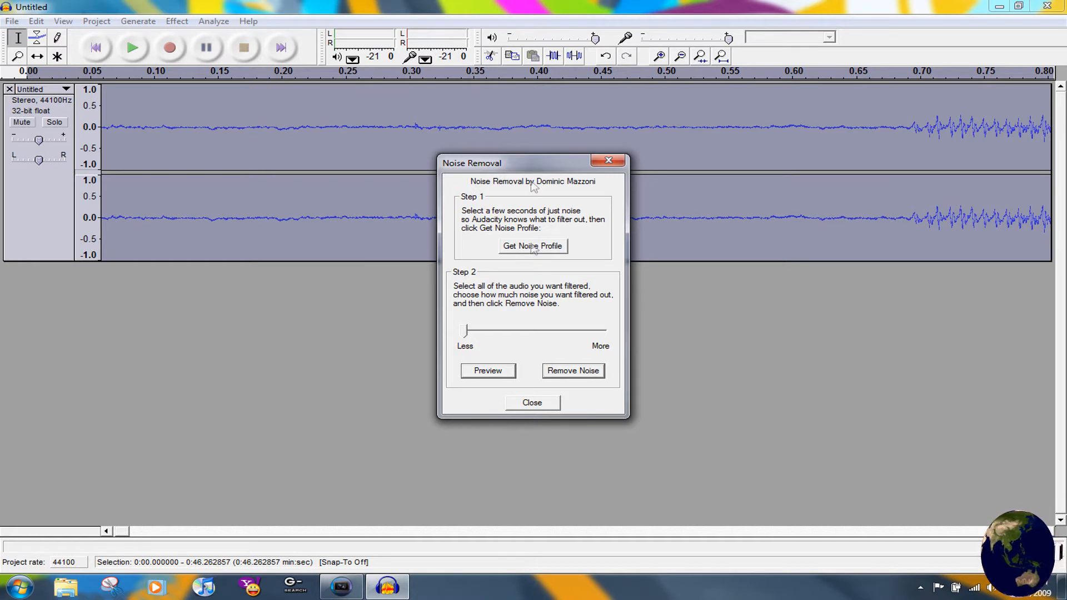
mouse_move(539, 403)
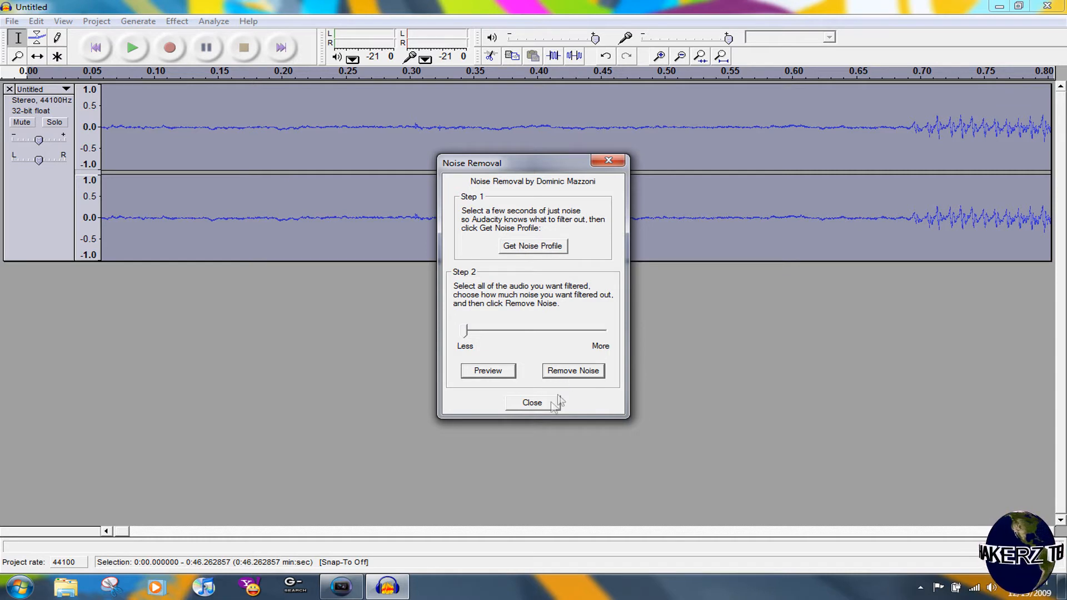
click(573, 371)
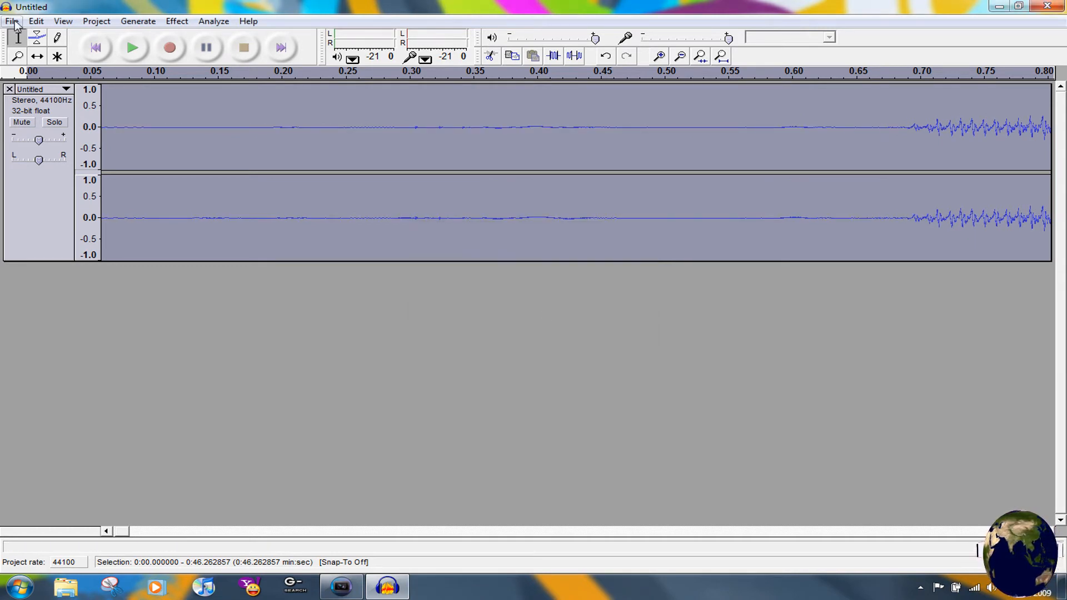
Step: Export the cleaned audio as MP3 Untitled on the Desktop, replacing the old file, with title tag 'Tittl'
click(12, 21)
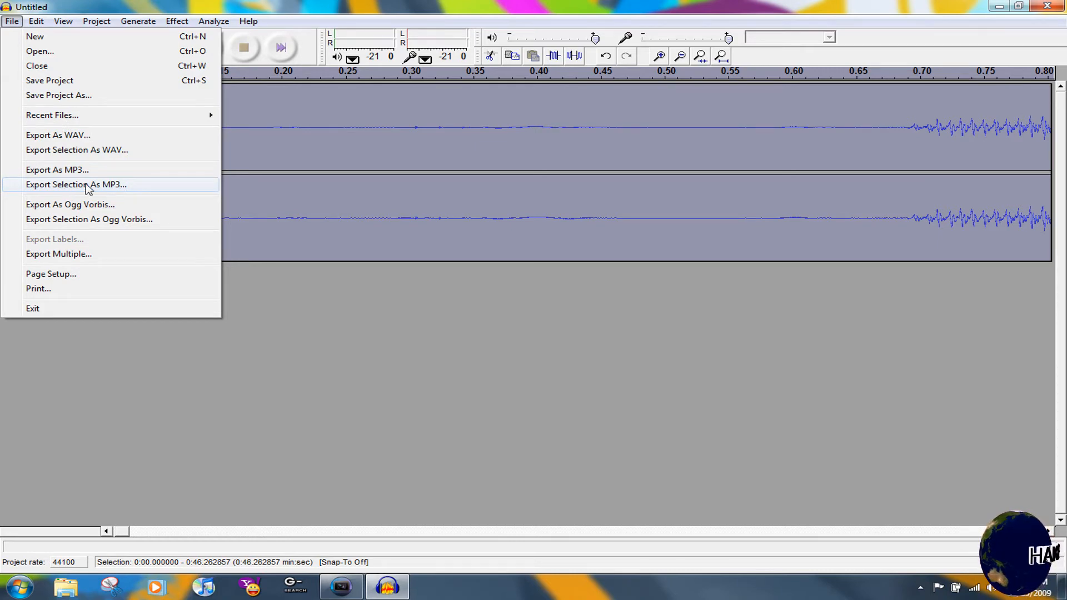
mouse_move(69, 191)
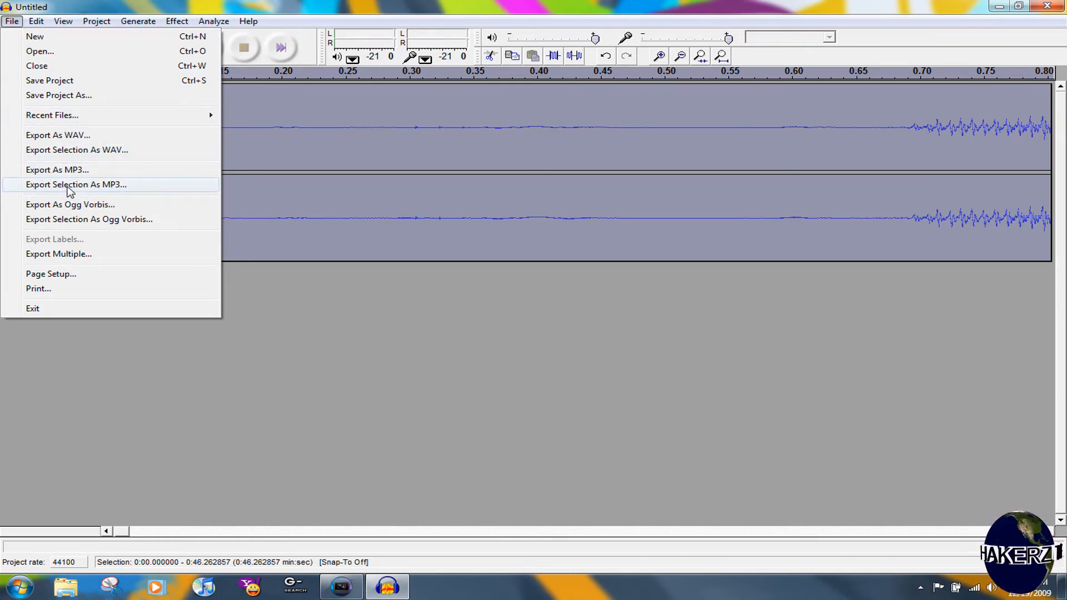
click(56, 169)
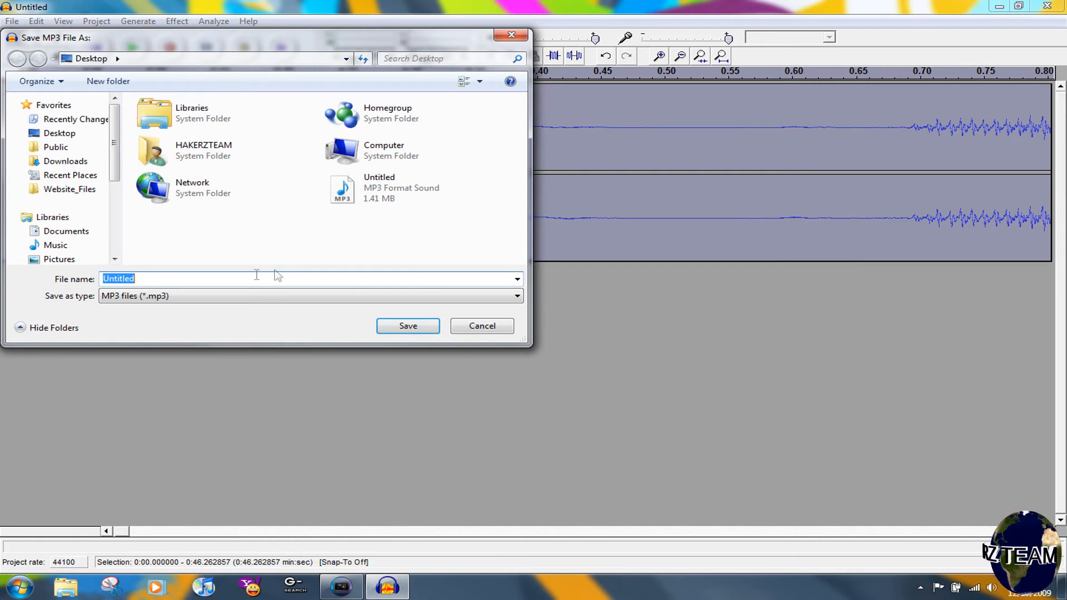
click(408, 326)
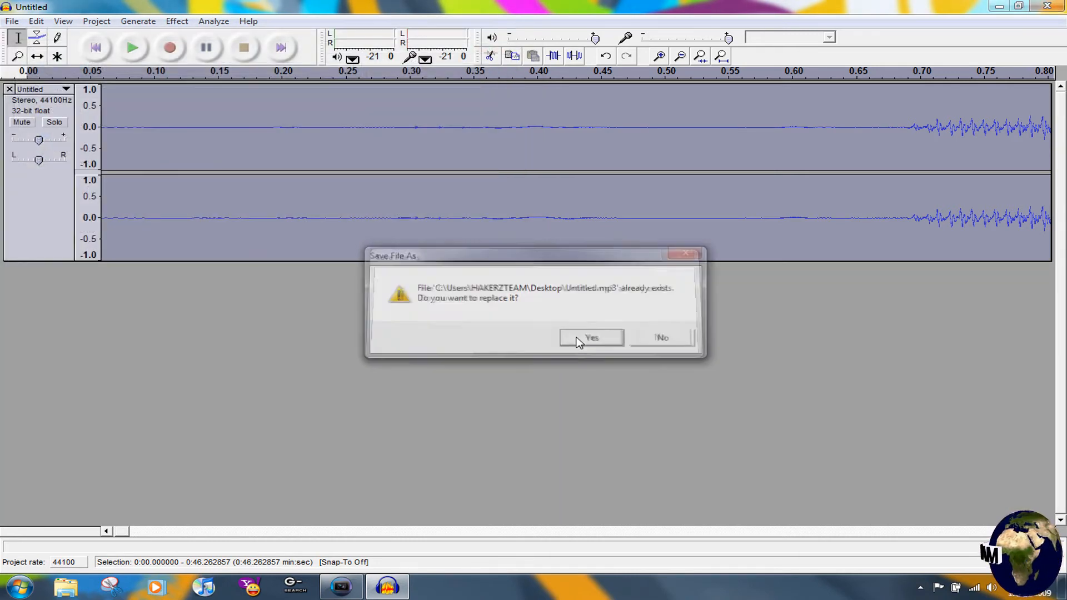
click(591, 338)
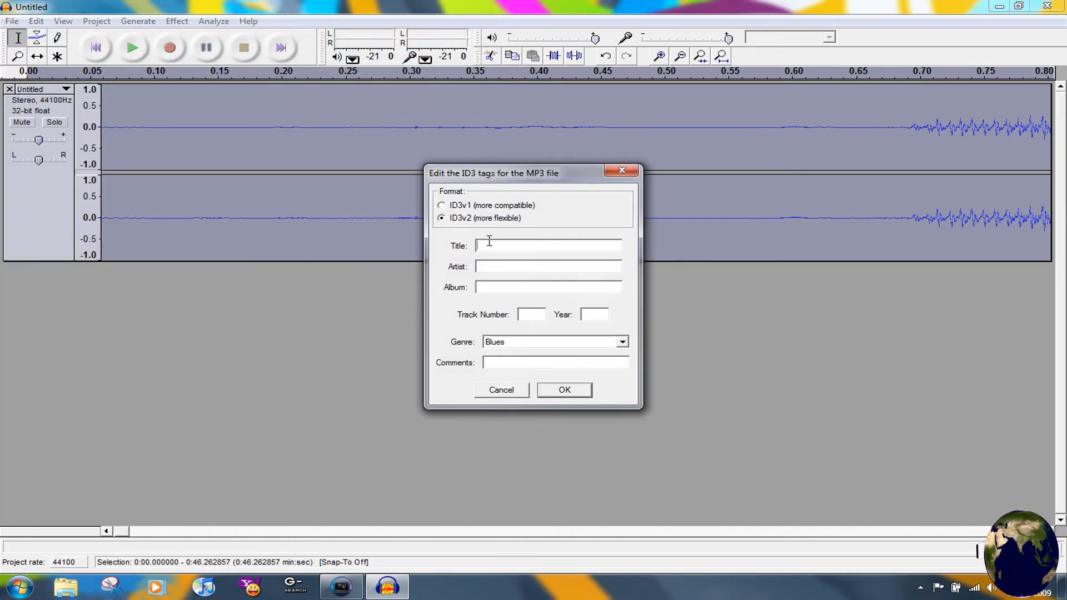
text(Tittl)
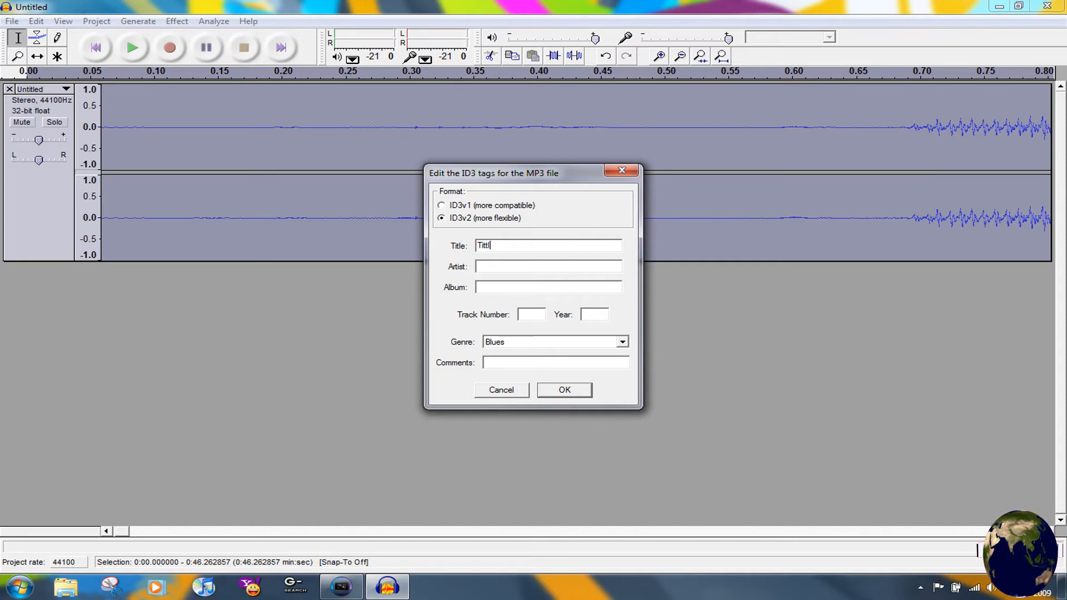
click(563, 390)
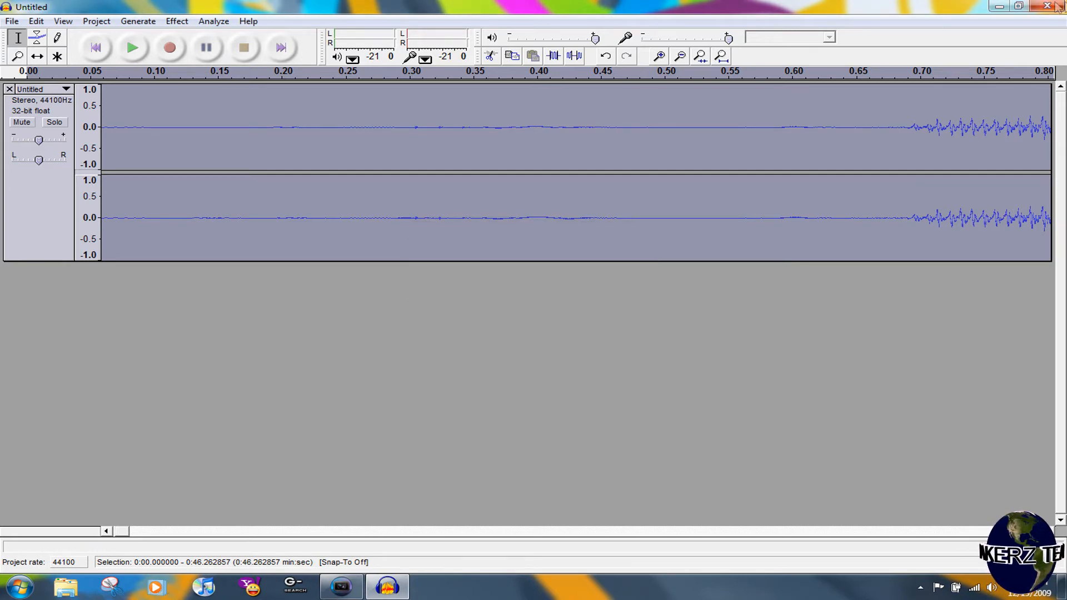
Step: Quit Audacity without saving, play the exported Untitled MP3 from the desktop, then return to Vegas Pro
click(1046, 9)
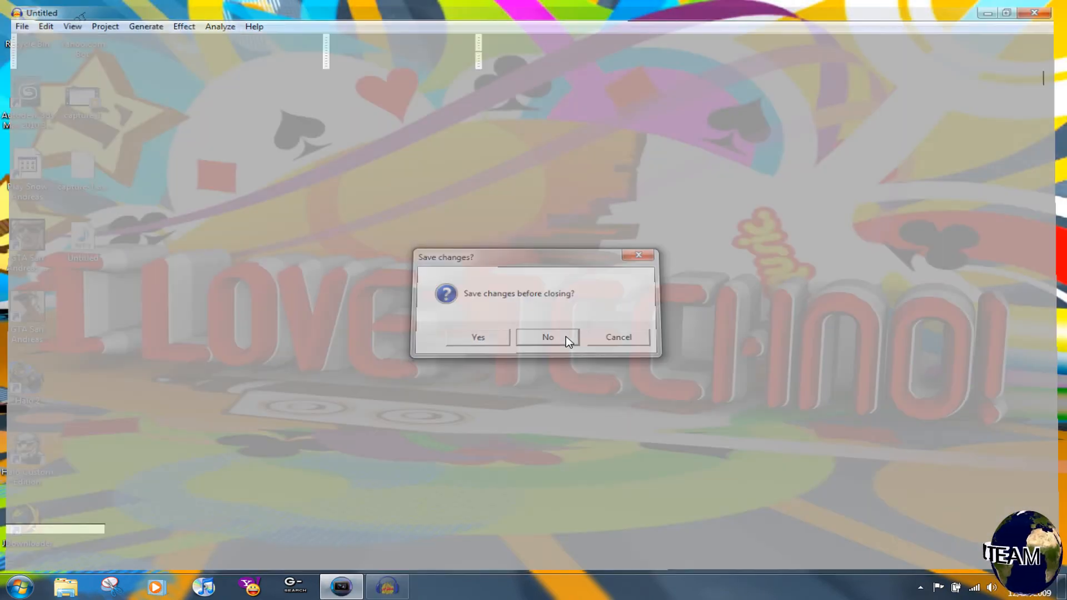
click(547, 338)
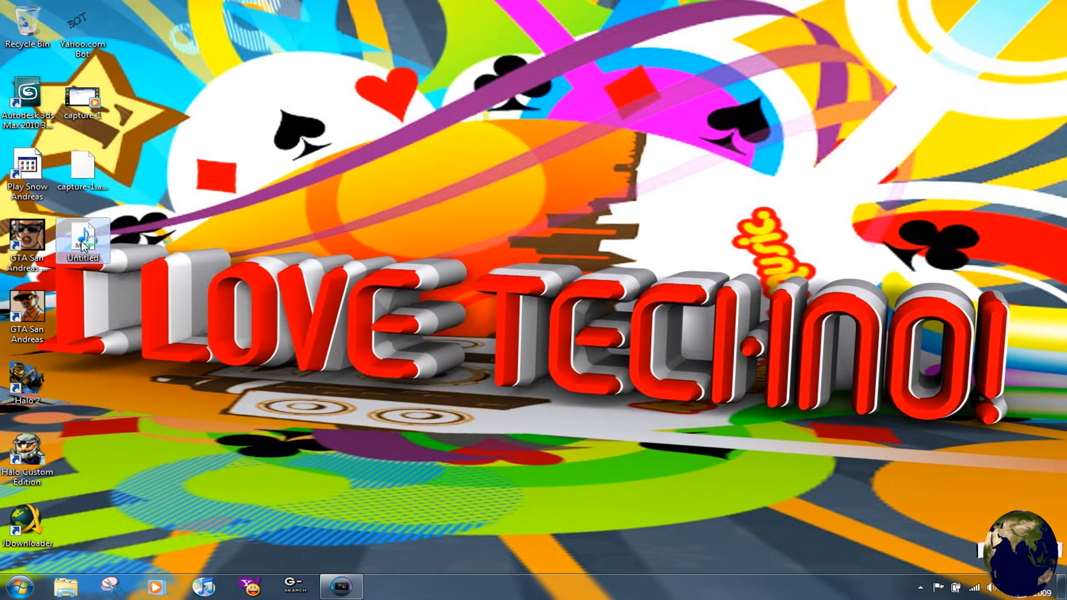
double_click(83, 237)
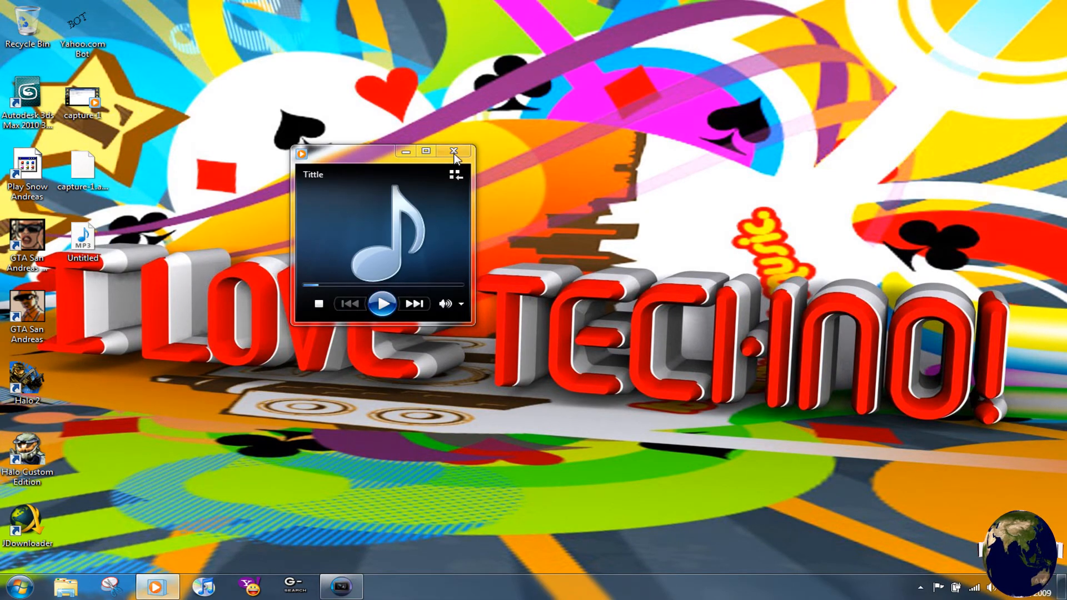
click(454, 151)
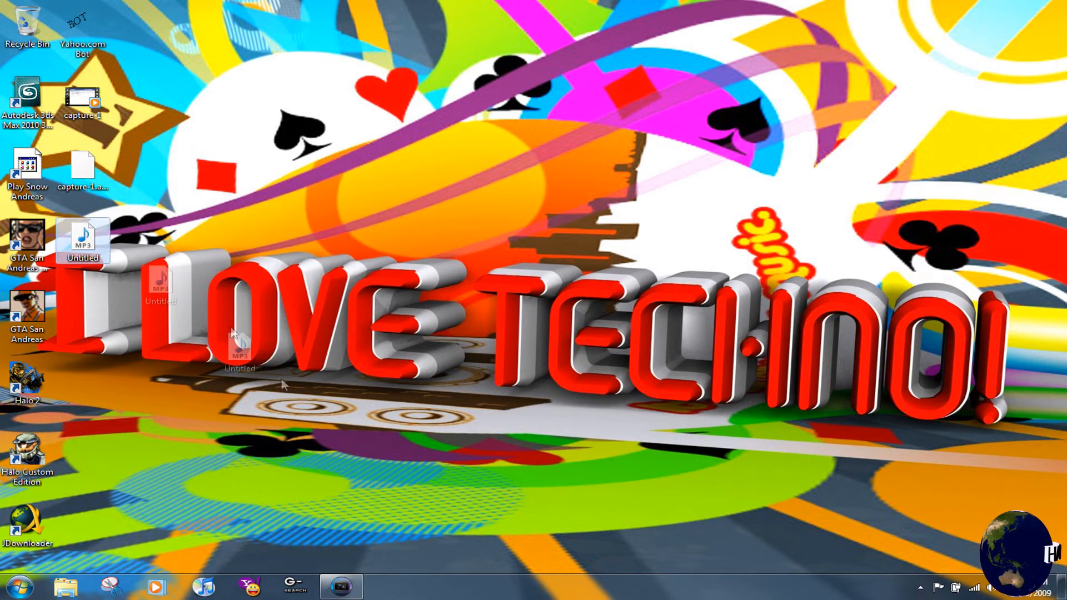
click(335, 587)
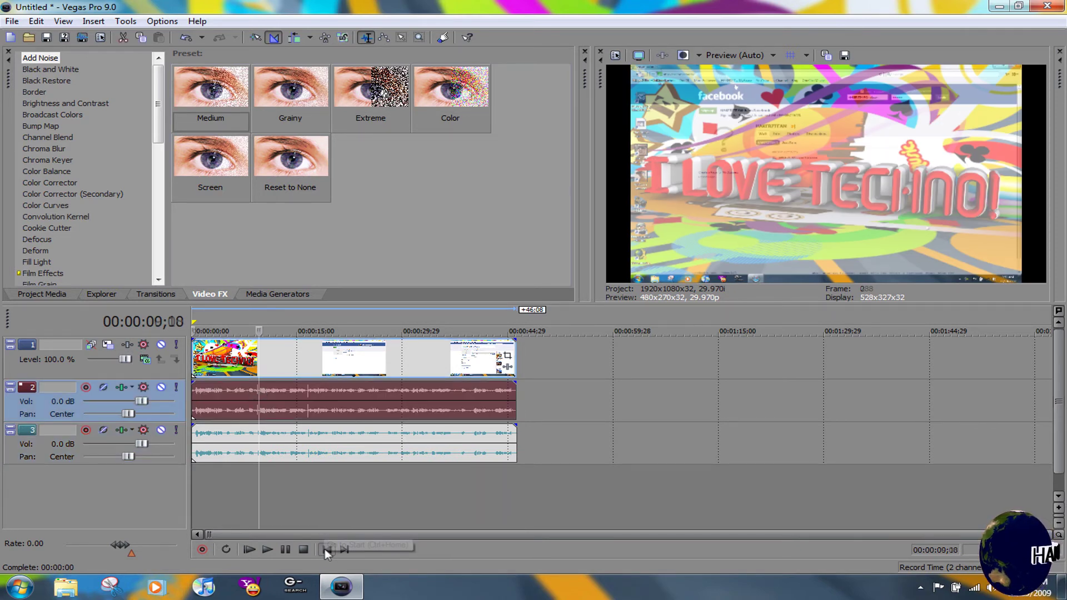
Step: Play the project from the start to hear the new noise-free soundtrack under the muted original
click(326, 549)
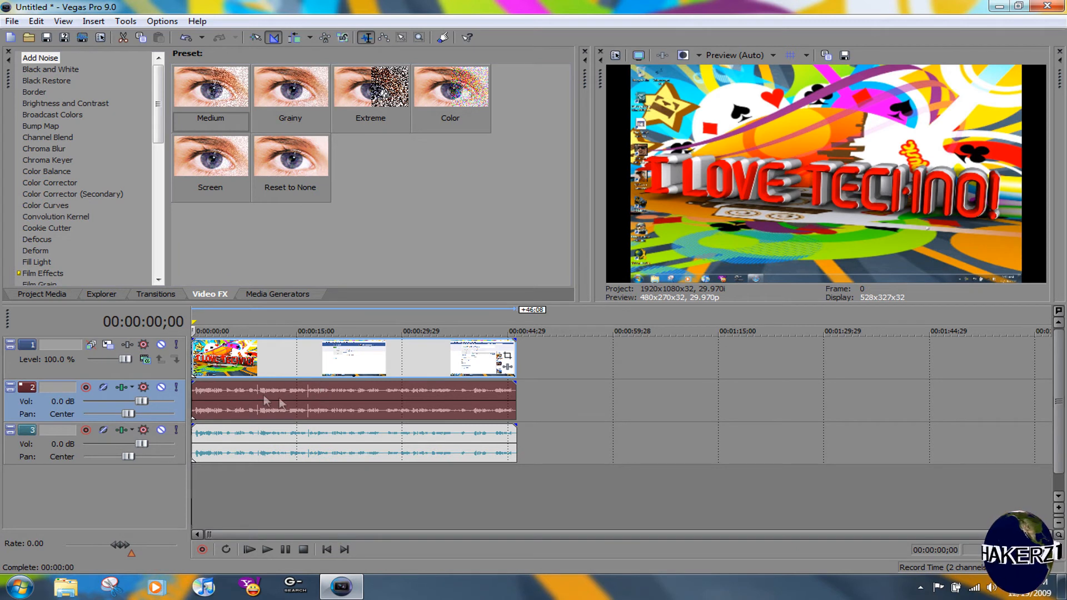
mouse_move(161, 387)
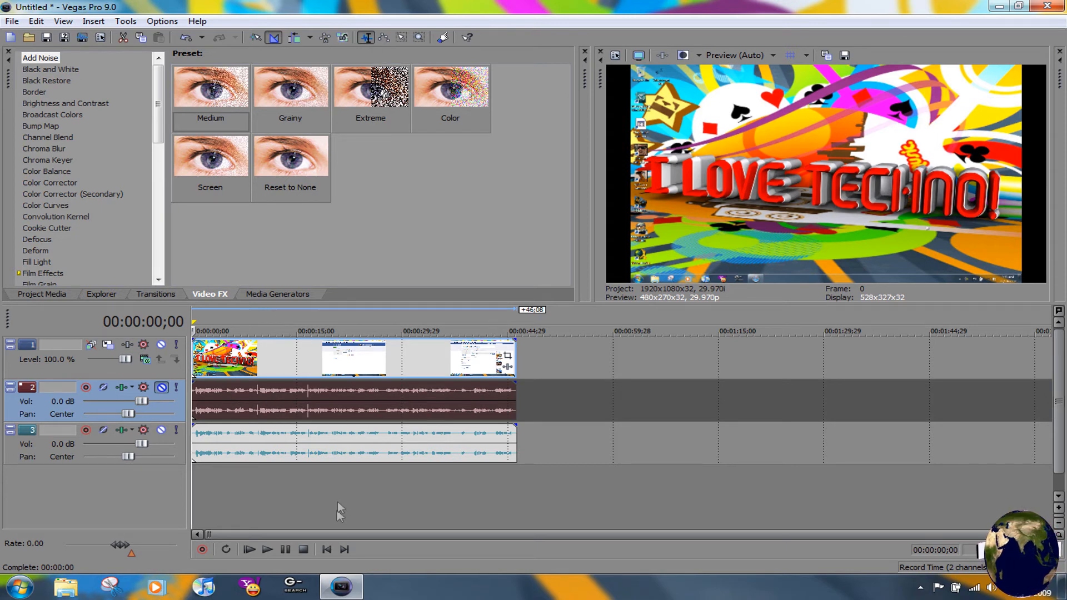
mouse_move(258, 439)
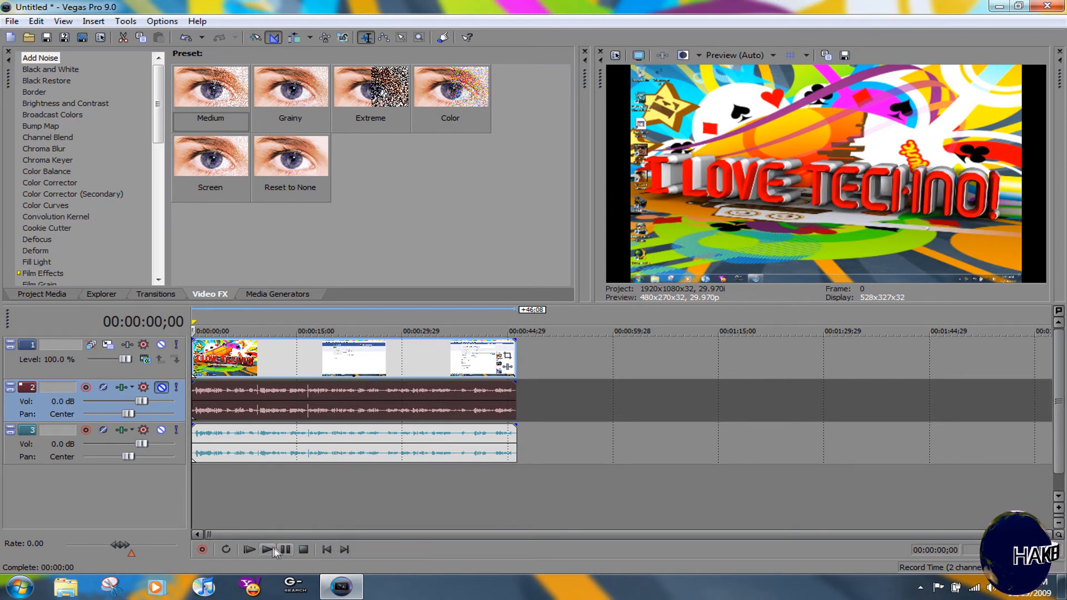
click(265, 549)
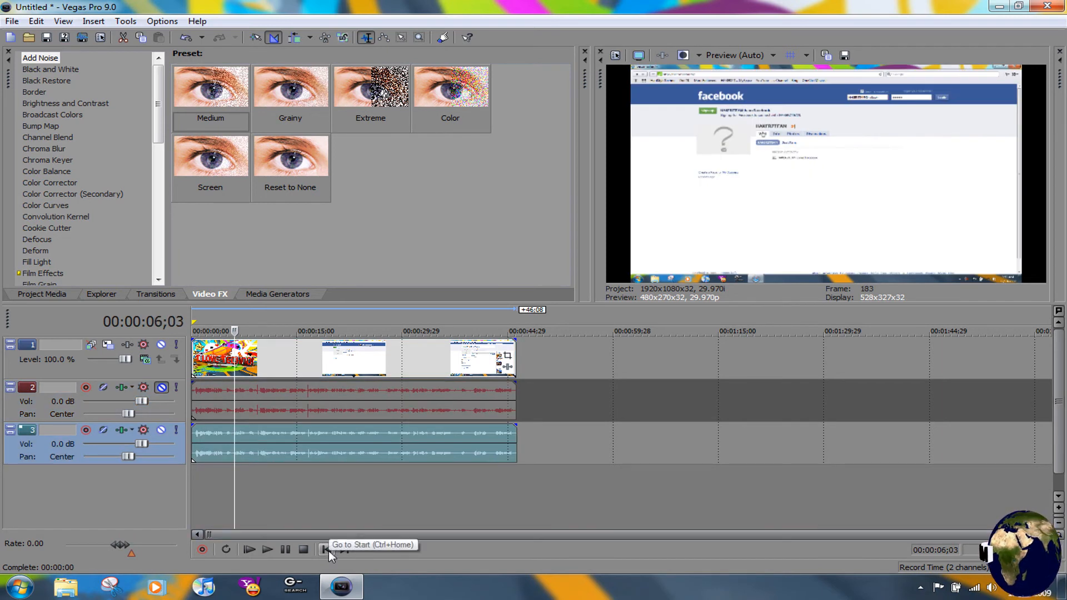
click(11, 20)
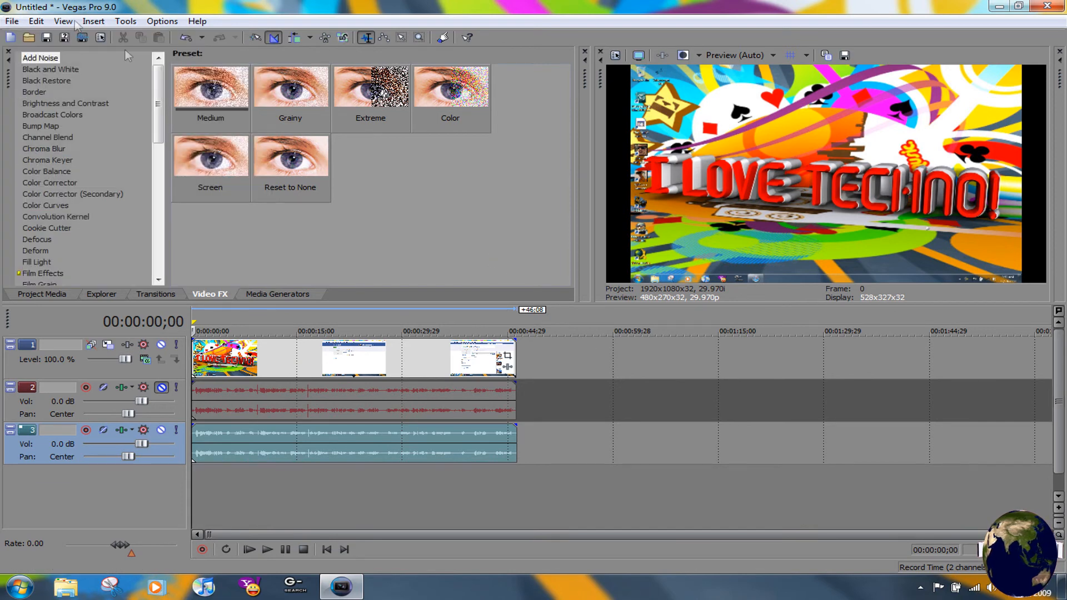
Step: Set up a Render As output in Windows Media Video V11 format and confirm the settings
click(11, 21)
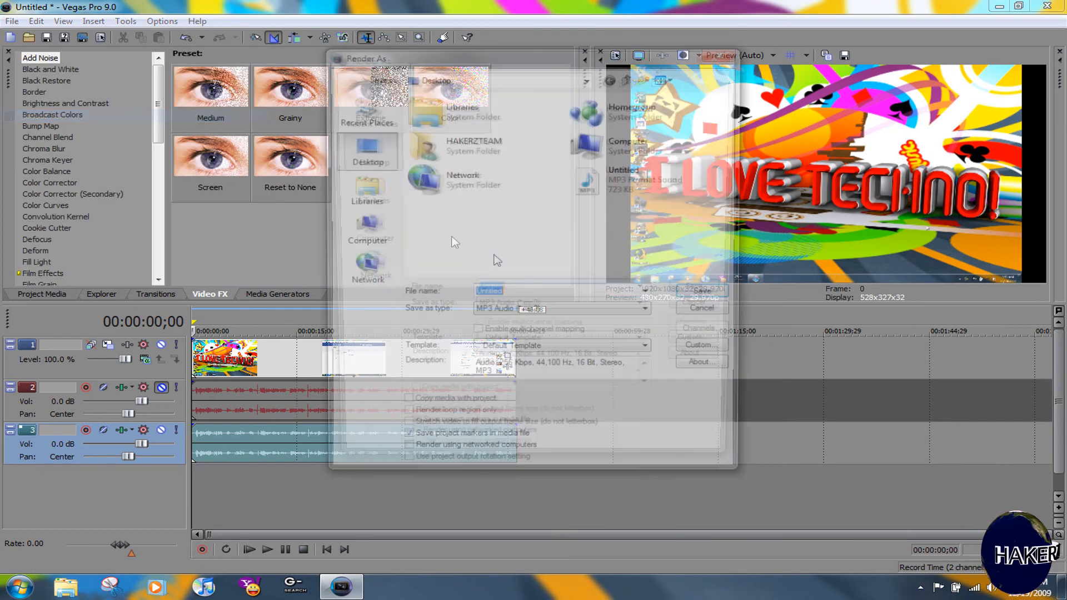
click(646, 311)
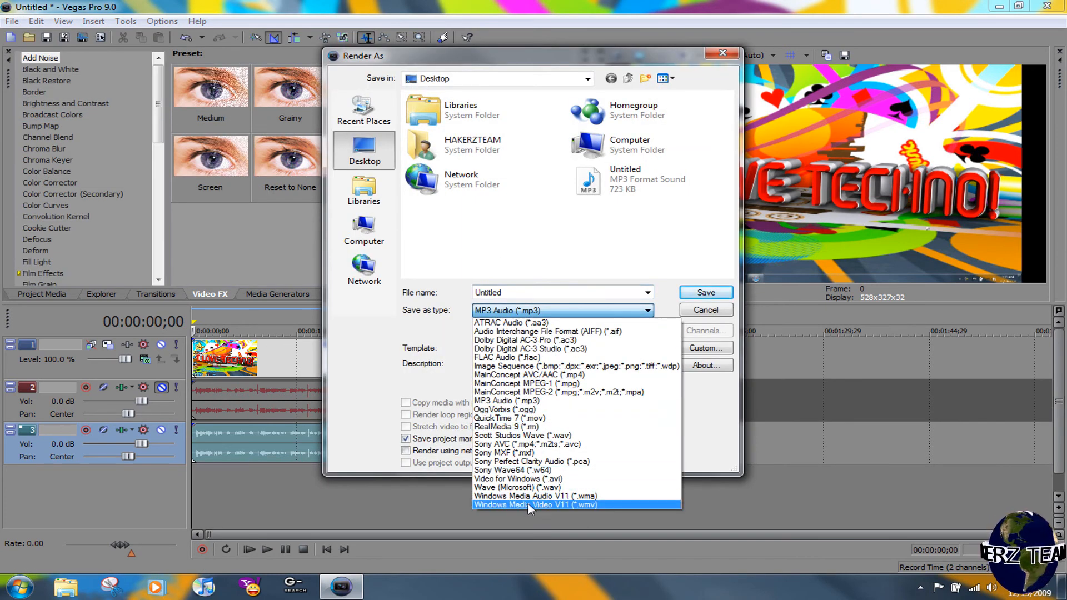
click(529, 504)
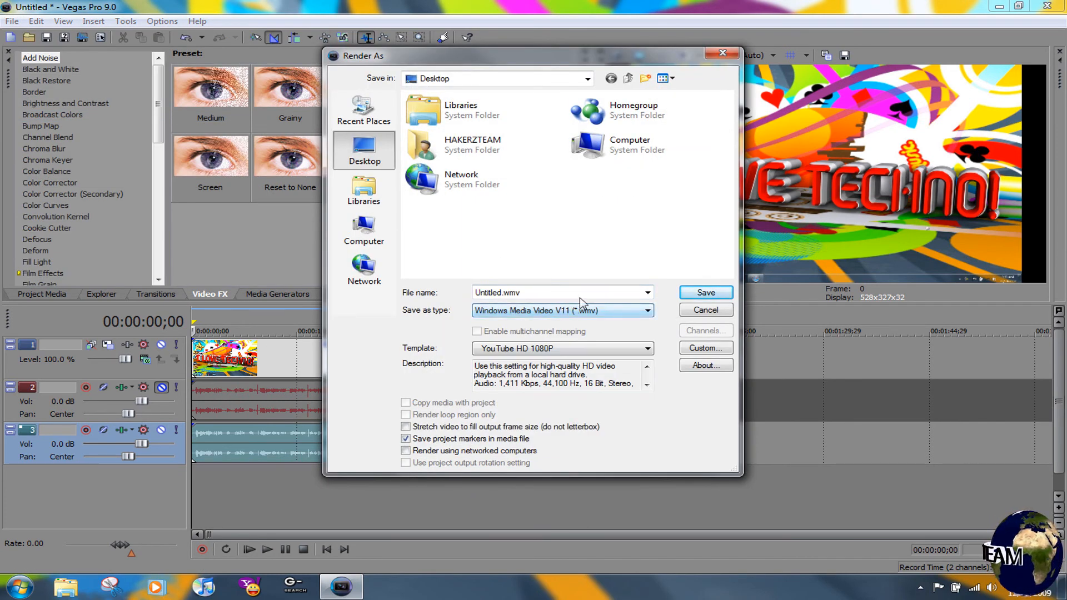
click(705, 309)
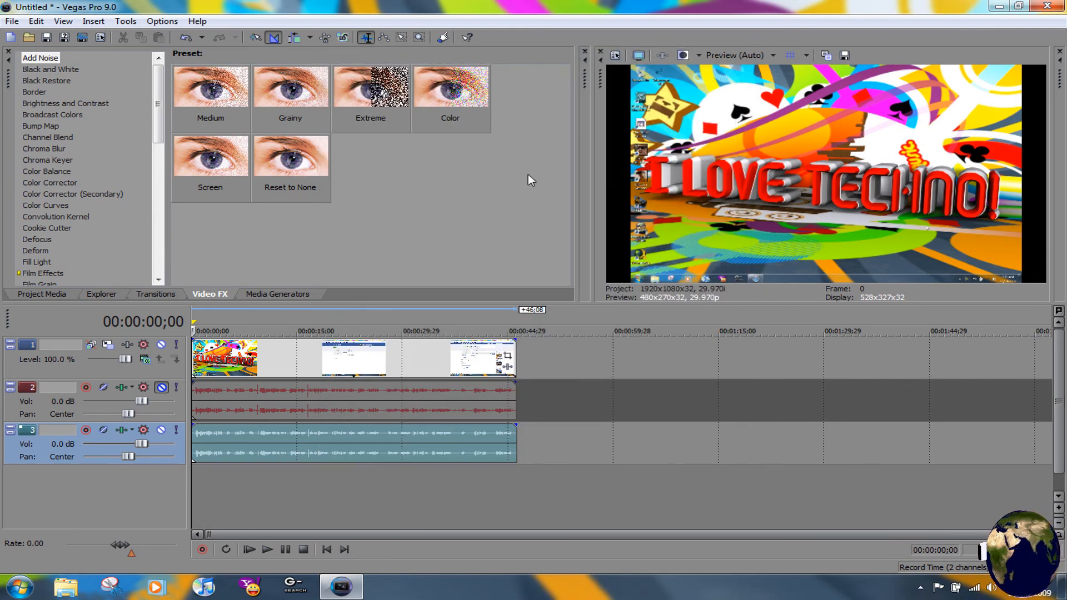
mouse_move(505, 191)
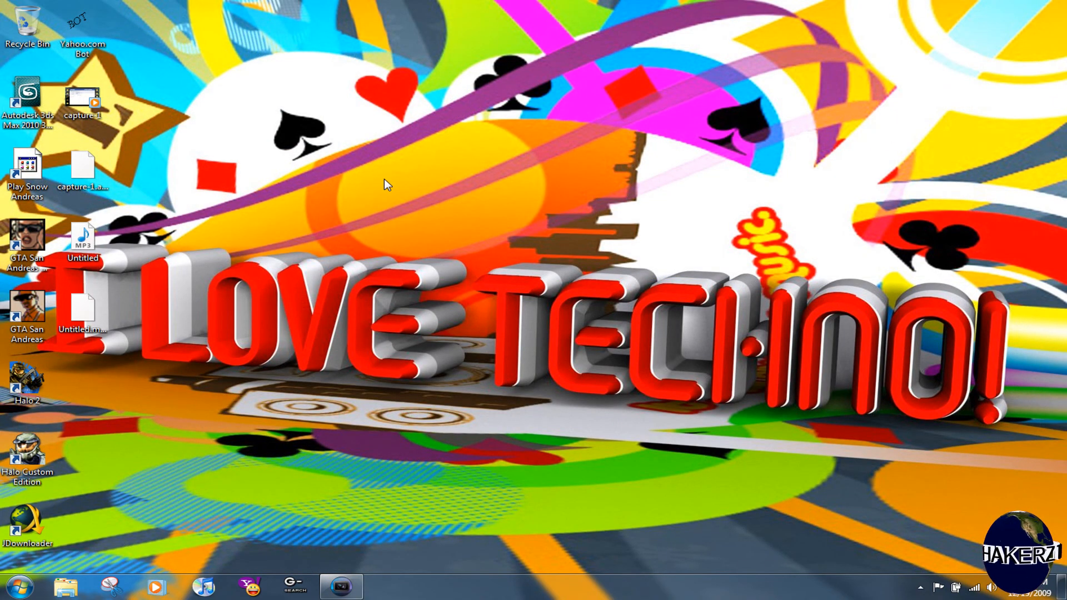
mouse_move(375, 173)
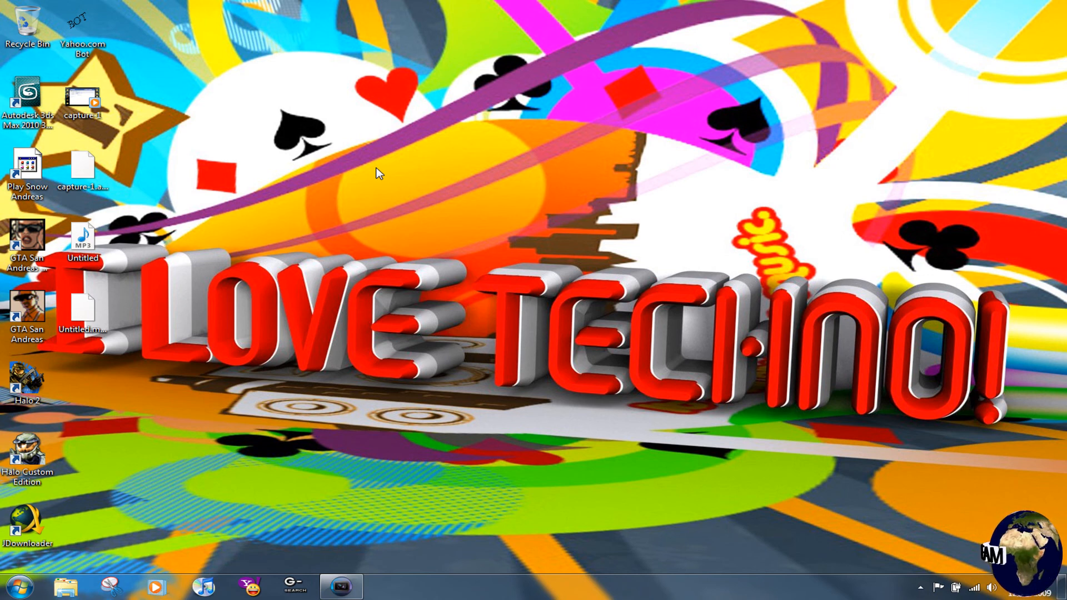